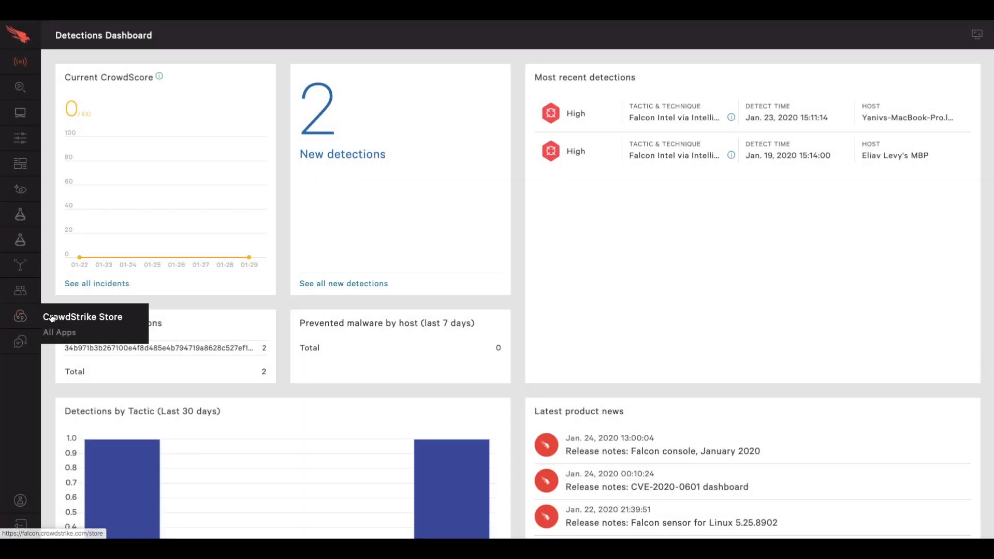
Launch the Hunters.AI Autonomous Threat Hunting app from the CrowdStrike Store listing.
{"action": "left_click", "coordinate": [21, 315]}
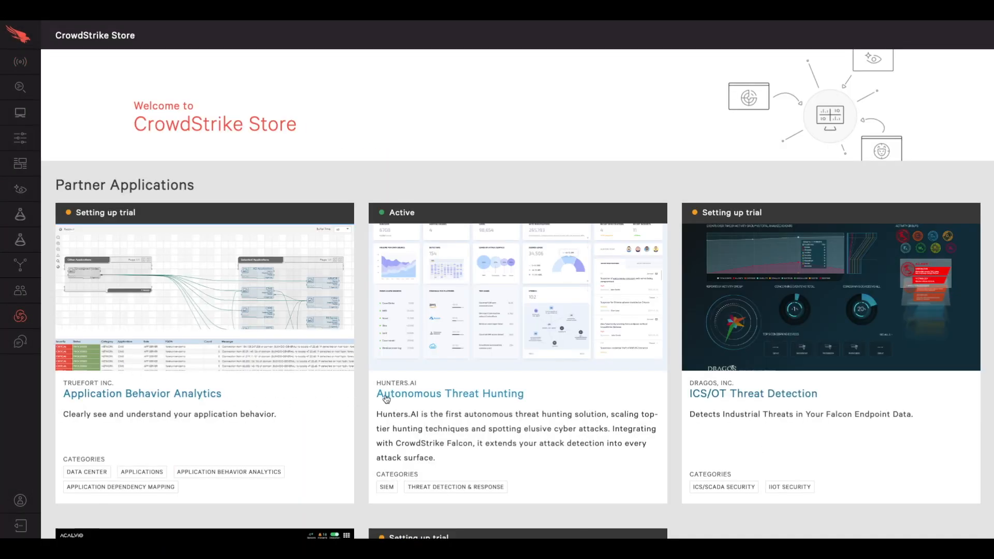
{"action": "left_click", "coordinate": [450, 394]}
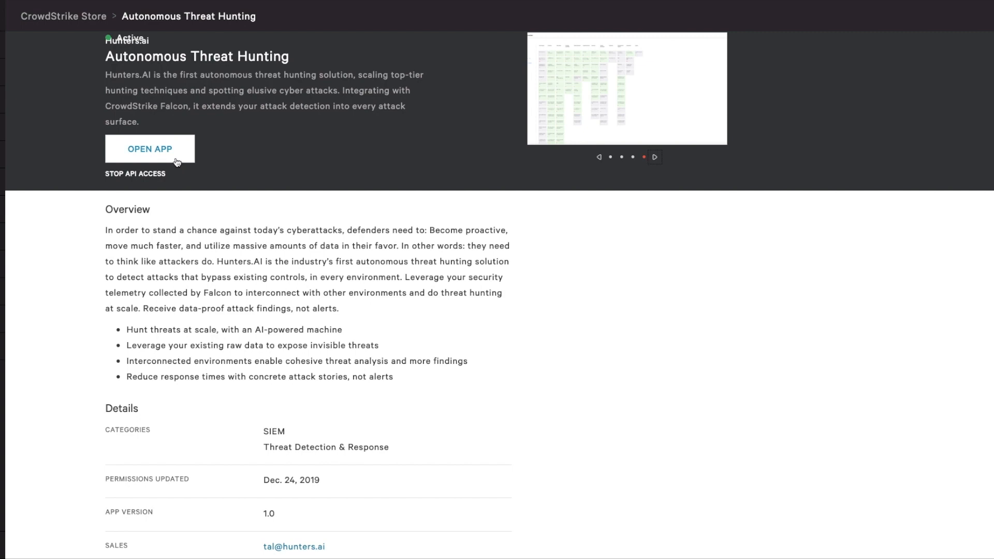
{"action": "left_click", "coordinate": [150, 148]}
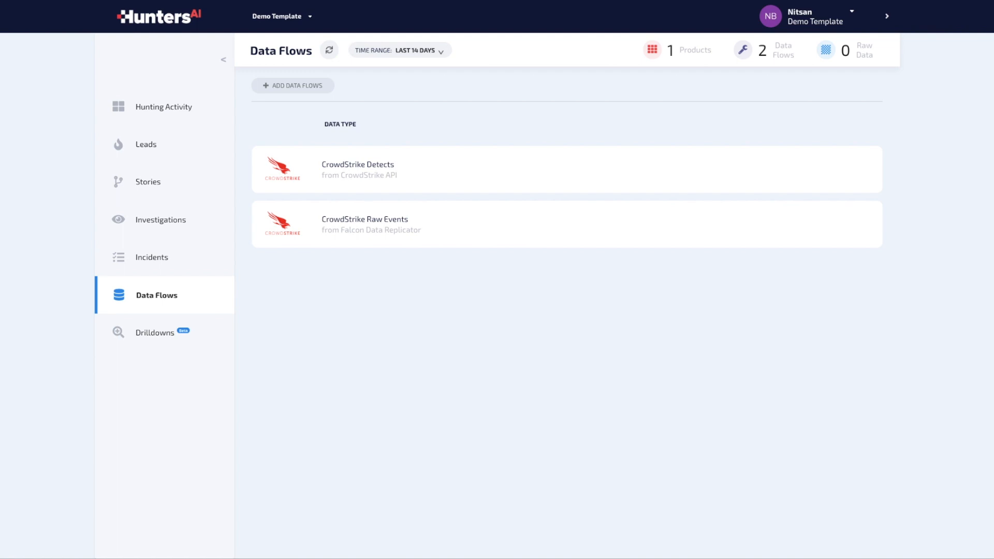
Add an AWS data flow with Amazon S3 origin and cross-account role access.
{"action": "left_click", "coordinate": [292, 86]}
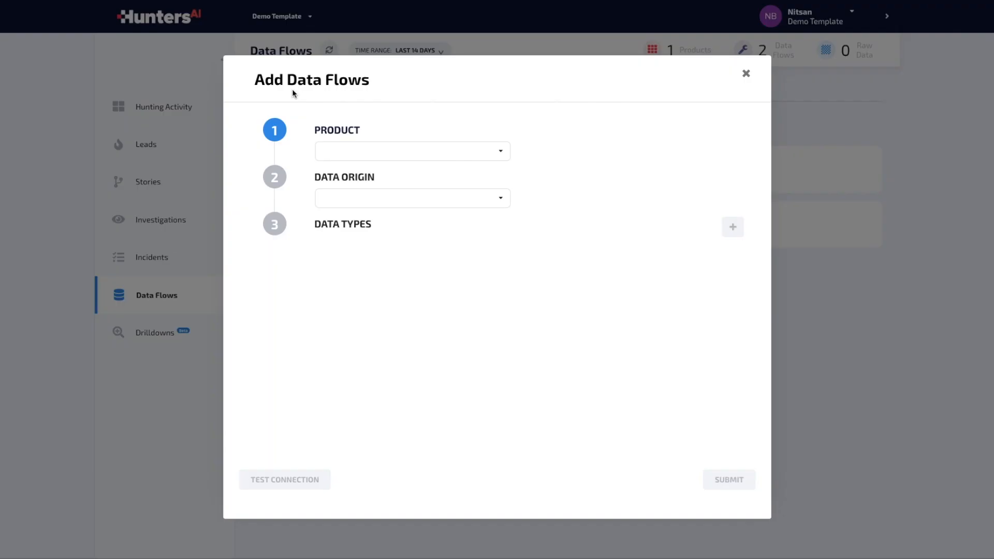
{"action": "left_click", "coordinate": [412, 151]}
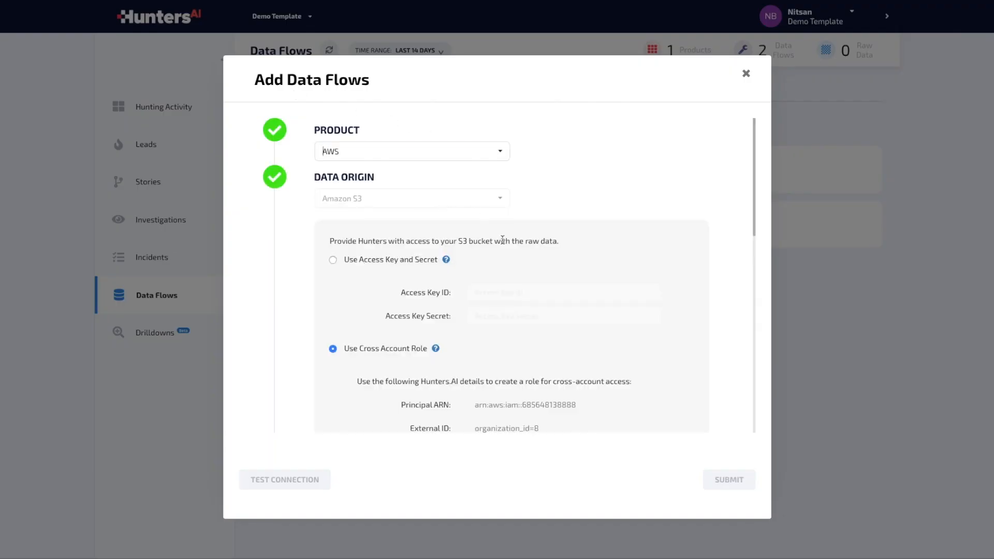
{"action": "left_click", "coordinate": [729, 480]}
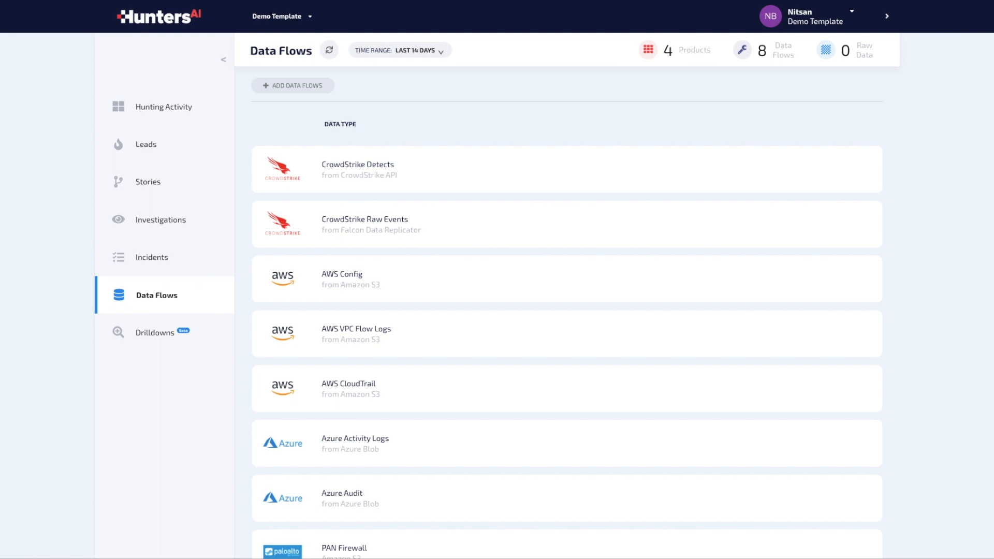
View the Enterprise Network attack matrix filtered to CrowdStrike-covered detectors (72 of 127).
{"action": "left_click", "coordinate": [164, 106]}
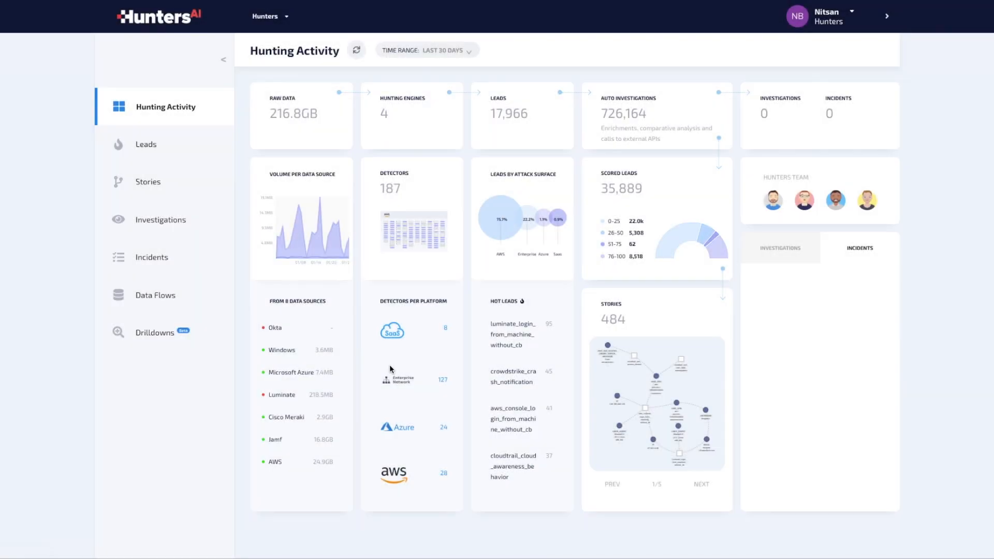
{"action": "mouse_move", "coordinate": [398, 385]}
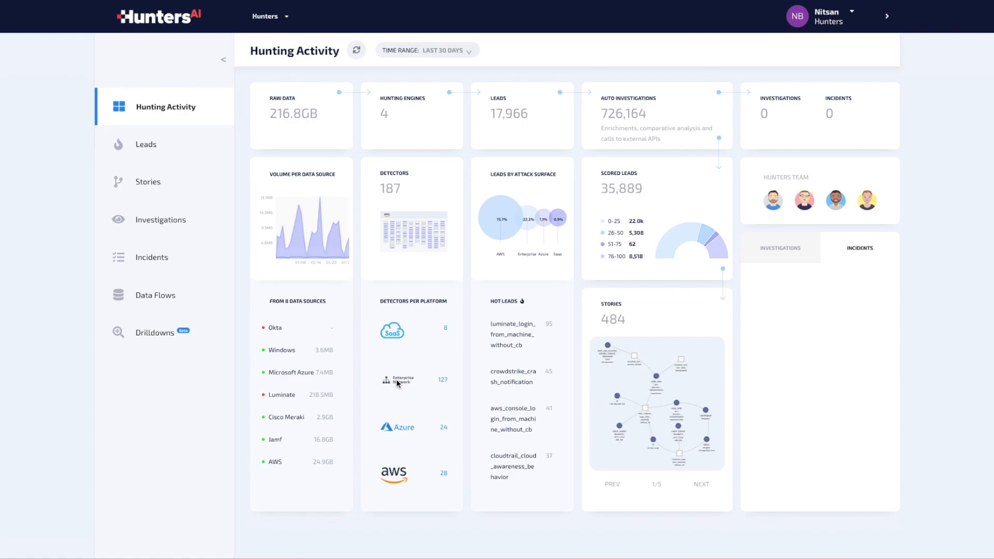
{"action": "left_click", "coordinate": [397, 380]}
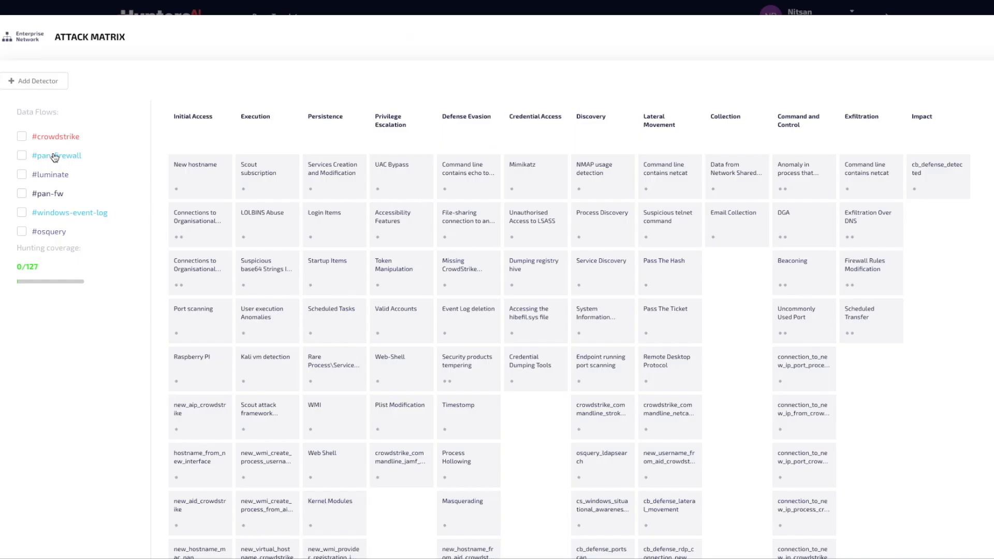
{"action": "left_click", "coordinate": [21, 137]}
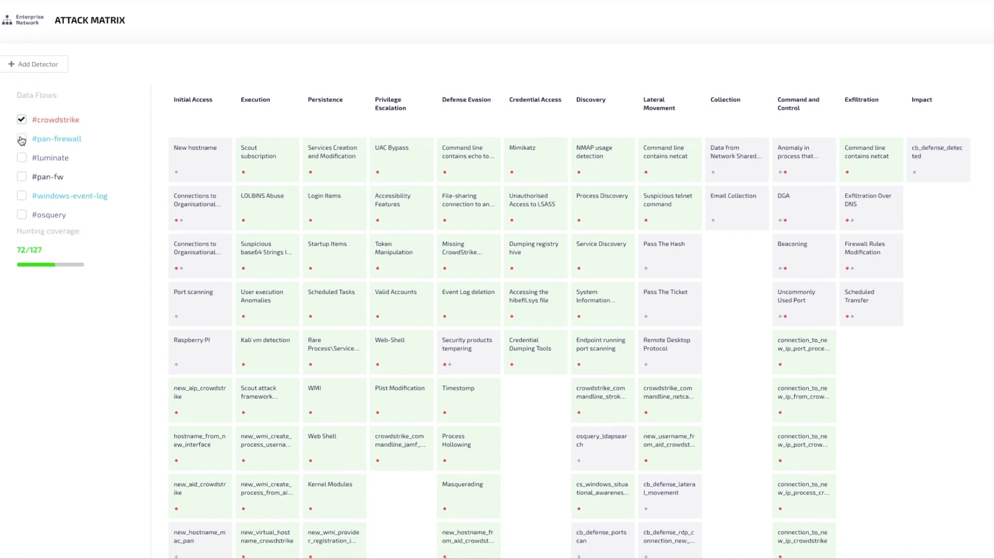
Show AWS matrix detectors covered by CrowdStrike and CloudTrail data flows (2 of 28).
{"action": "scroll", "scroll_direction": "down", "scroll_amount": 3}
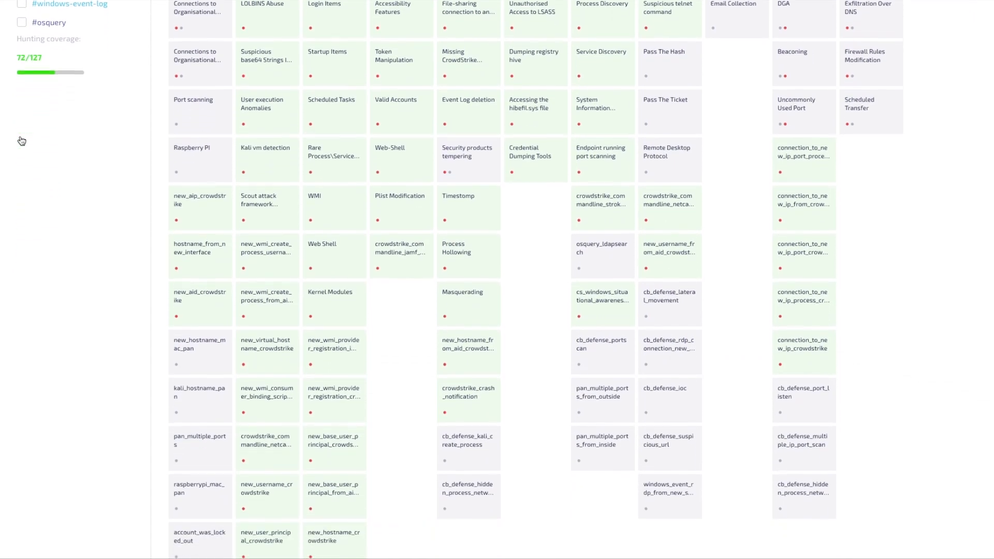
{"action": "scroll", "scroll_direction": "down", "scroll_amount": 3}
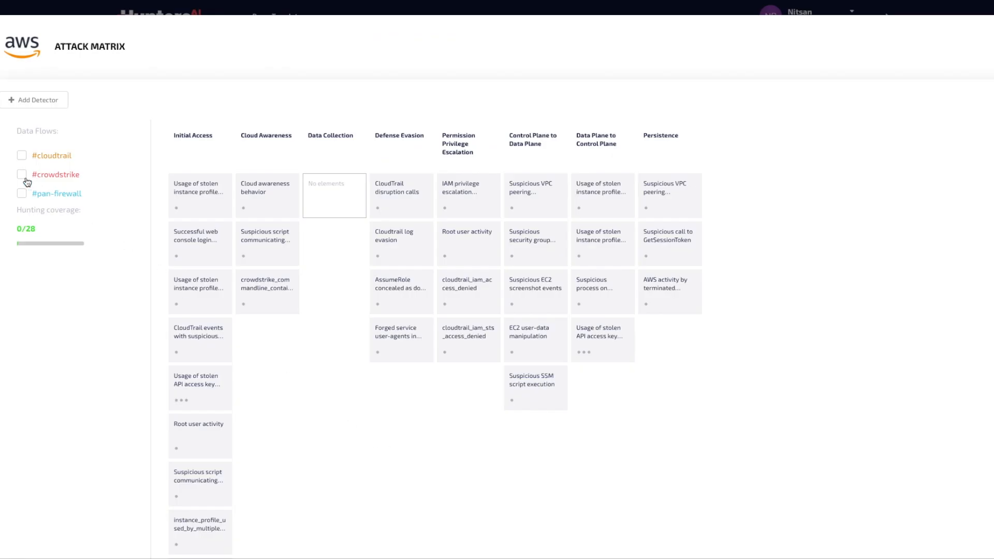
{"action": "left_click", "coordinate": [22, 174]}
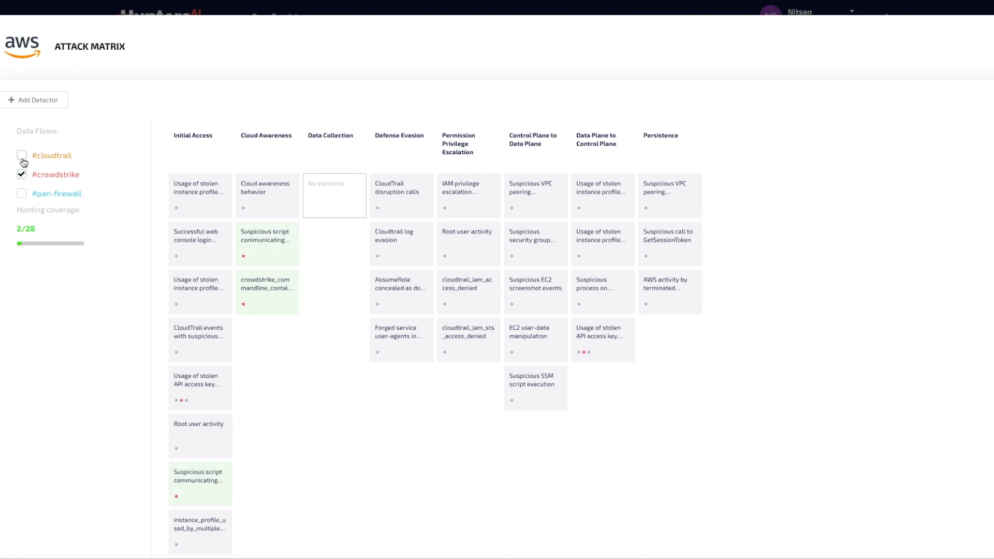
{"action": "left_click", "coordinate": [22, 156]}
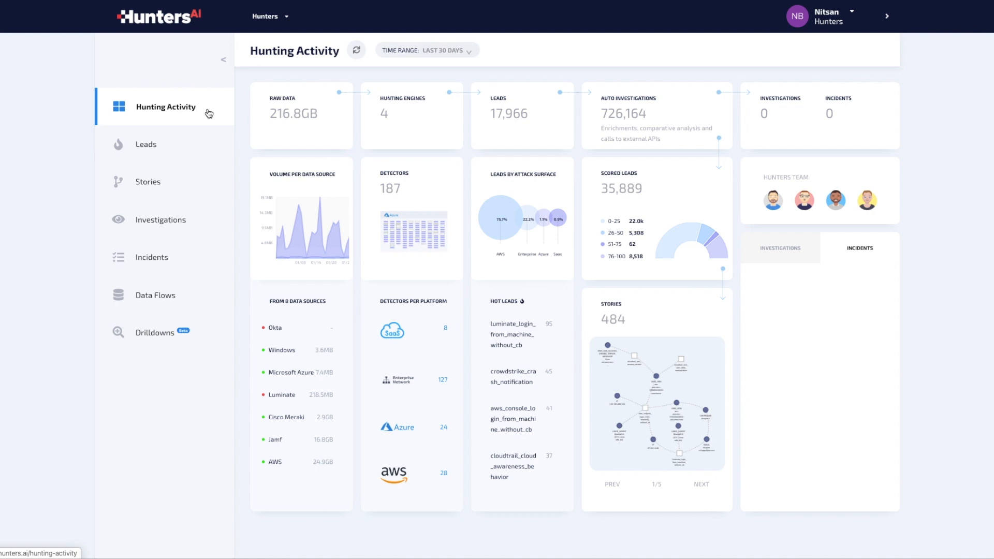
{"action": "mouse_move", "coordinate": [397, 126]}
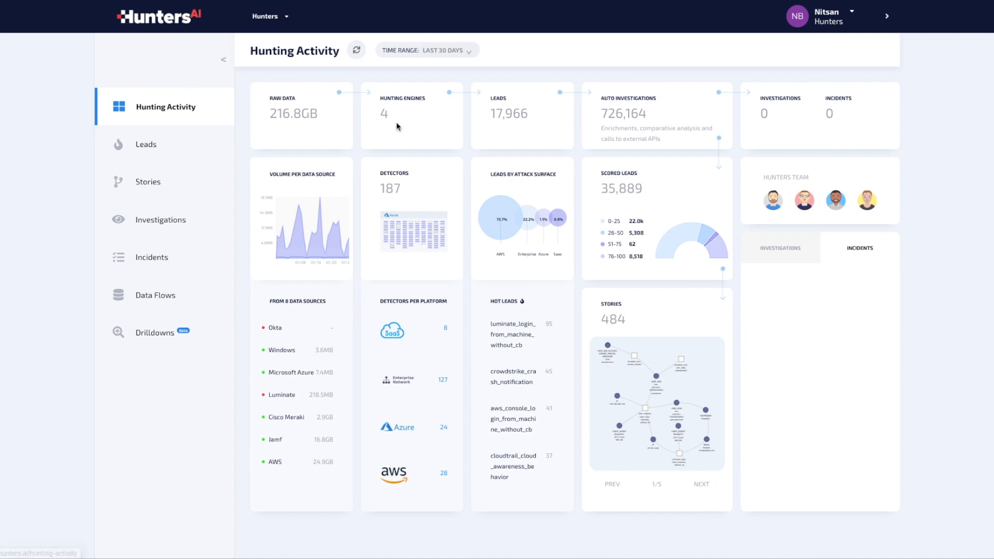
{"action": "mouse_move", "coordinate": [488, 102]}
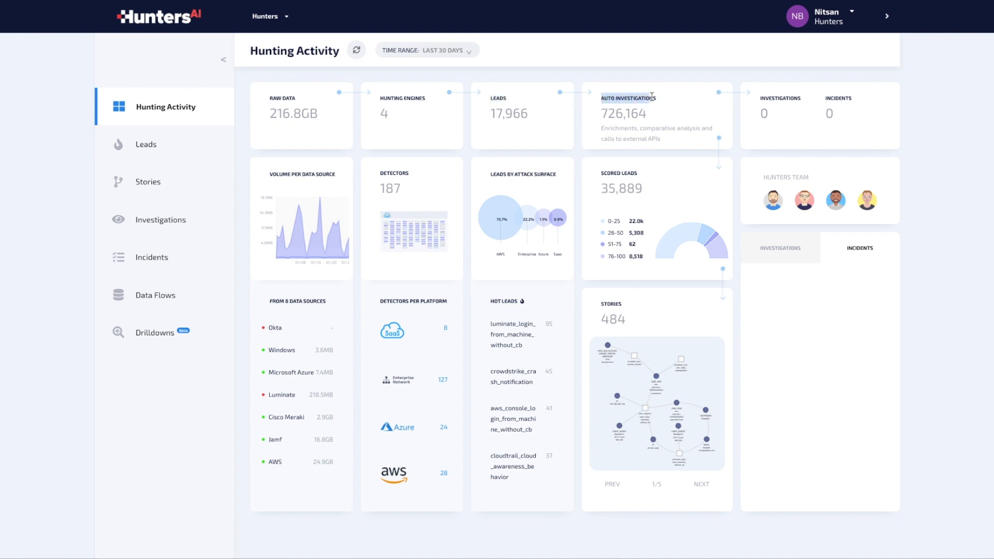
{"action": "mouse_move", "coordinate": [662, 101]}
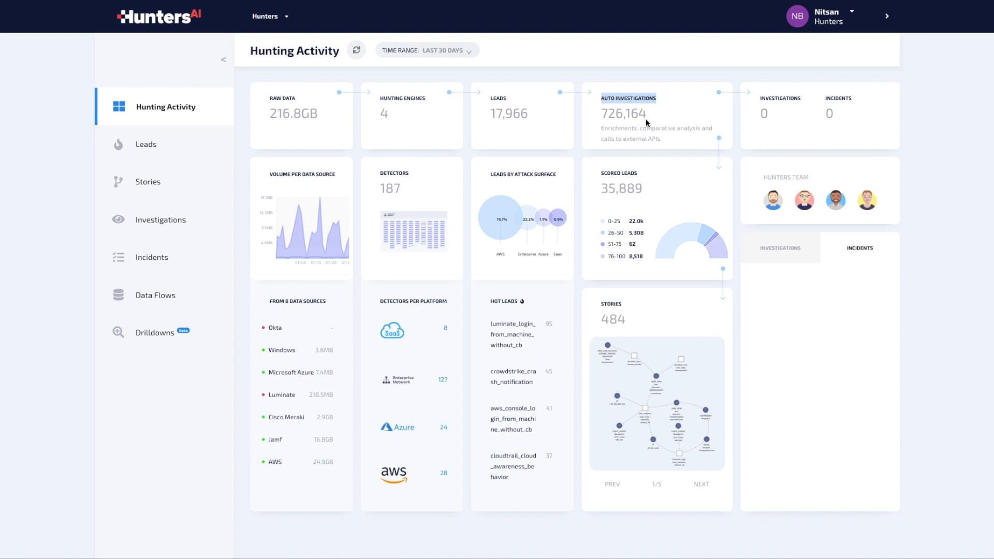
{"action": "mouse_move", "coordinate": [643, 174]}
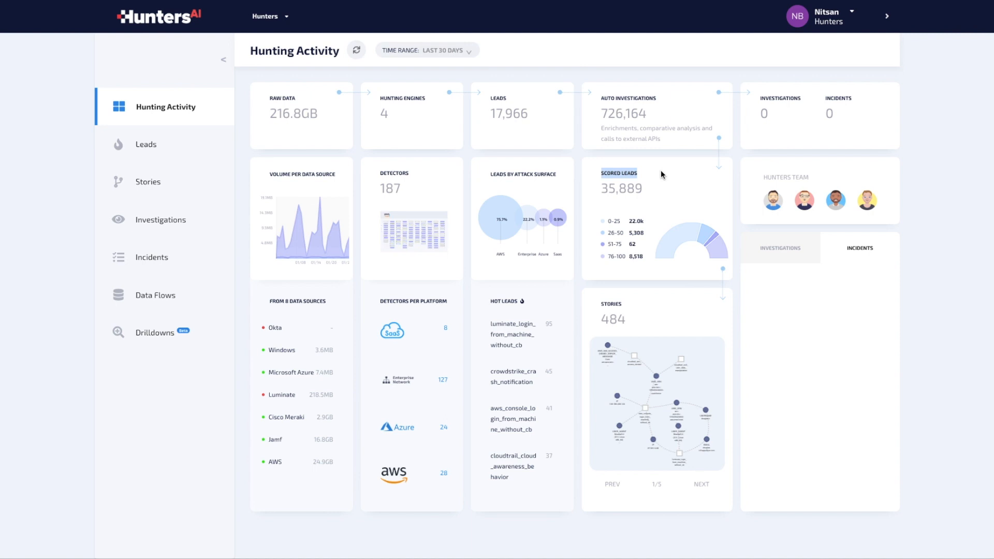
{"action": "mouse_move", "coordinate": [659, 205]}
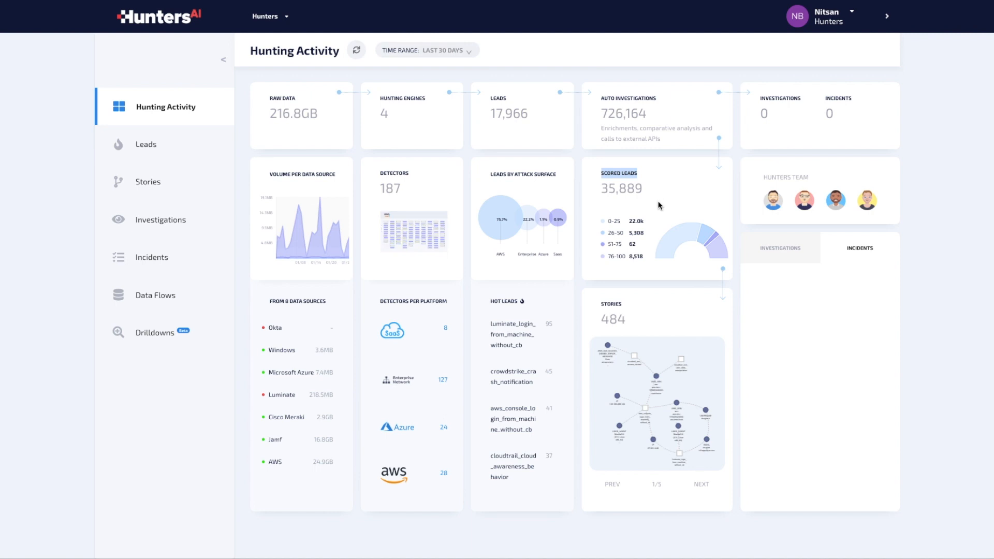
{"action": "mouse_move", "coordinate": [600, 304]}
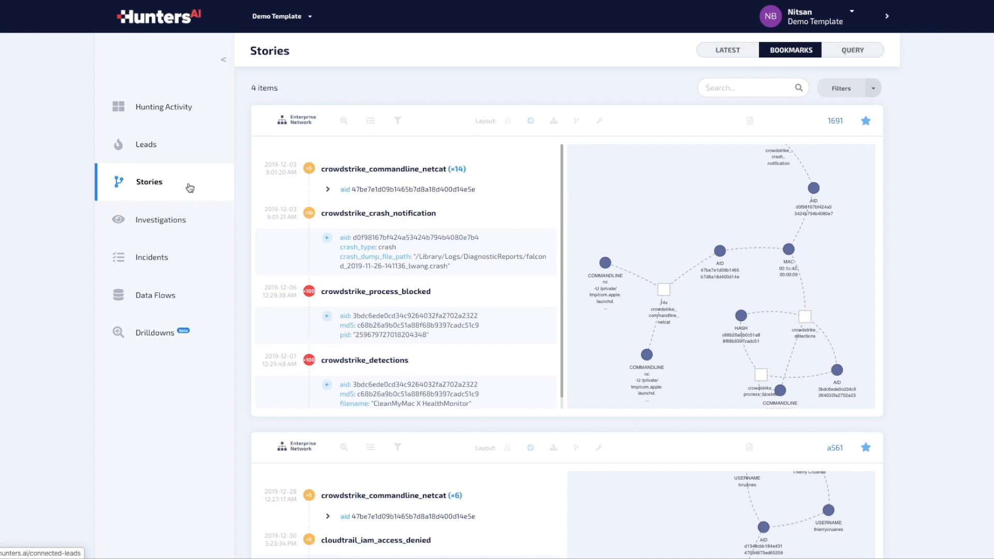
Scroll the bookmarked Stories and open incident #9, Suspicious credential theft of AWS EC2 instance.
{"action": "scroll", "scroll_direction": "down", "scroll_amount": 3}
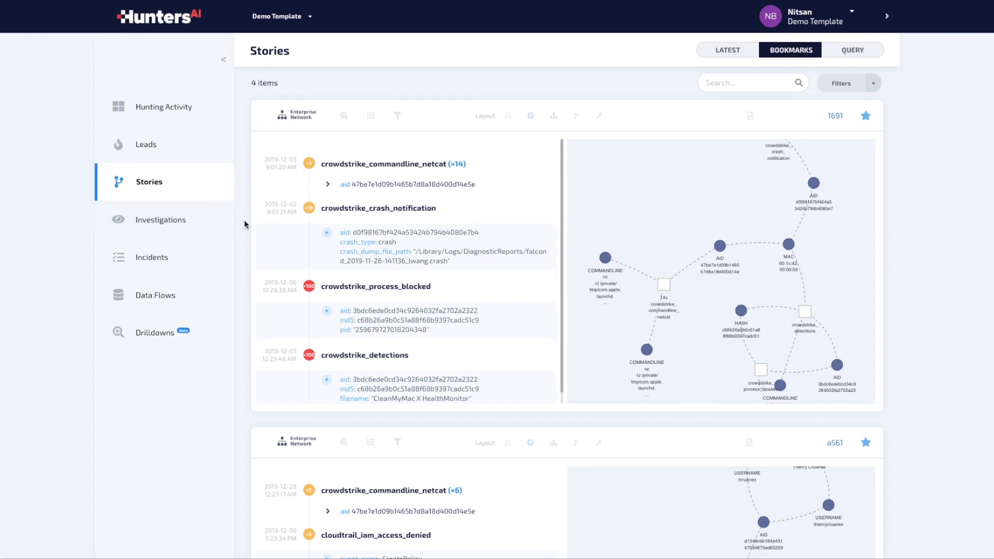
{"action": "scroll", "scroll_direction": "down", "scroll_amount": 3}
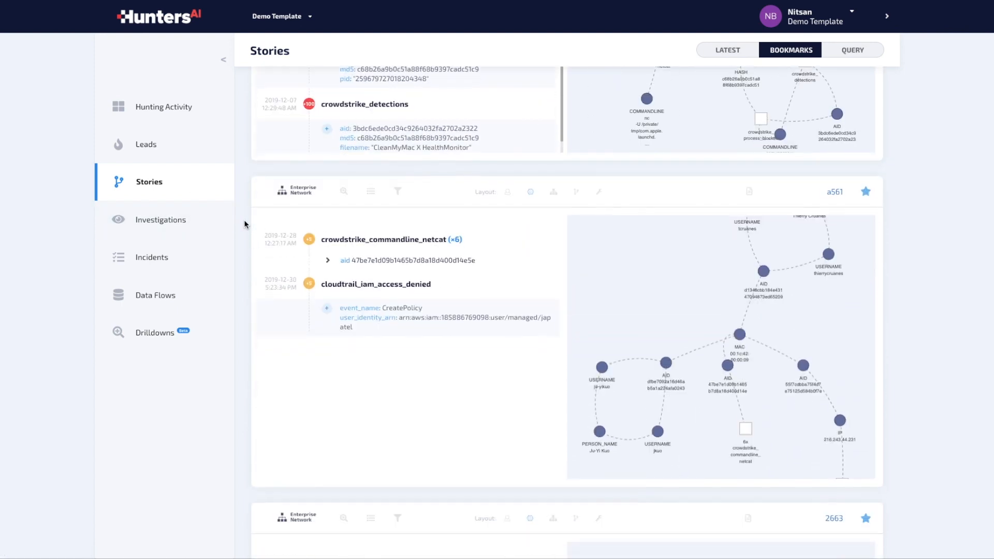
{"action": "scroll", "scroll_direction": "down", "scroll_amount": 3}
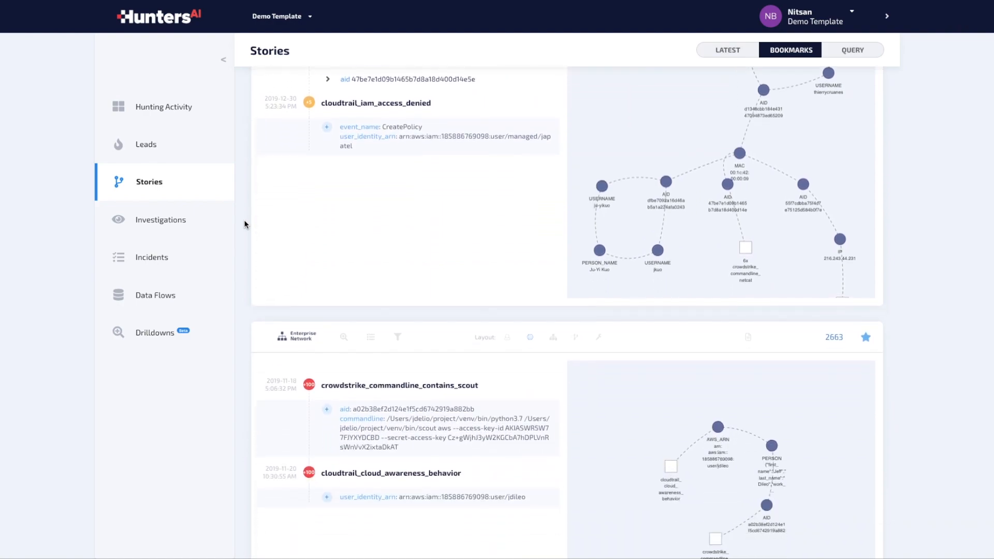
{"action": "left_click", "coordinate": [151, 257]}
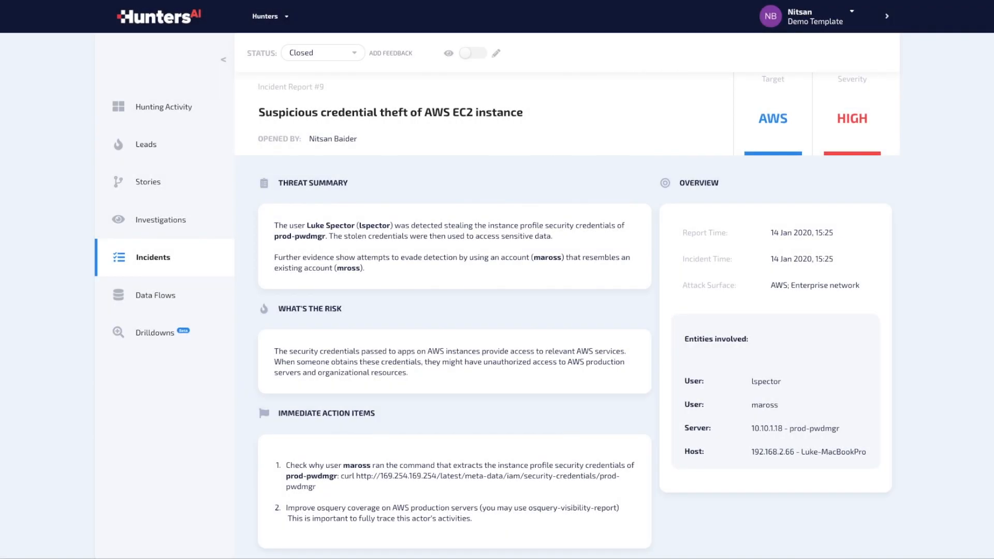
{"action": "mouse_move", "coordinate": [248, 262]}
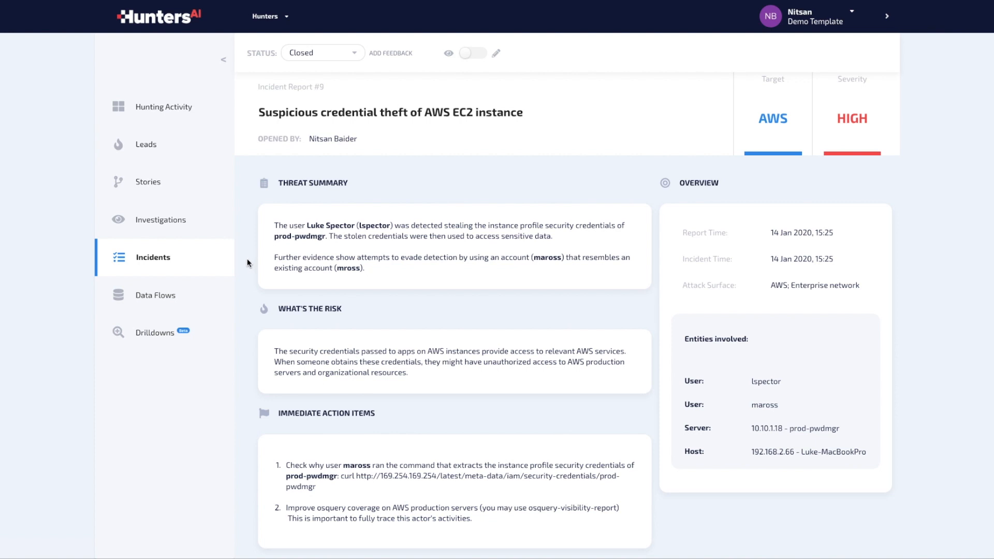
{"action": "left_click_drag", "start_coordinate": [307, 226], "coordinate": [472, 226]}
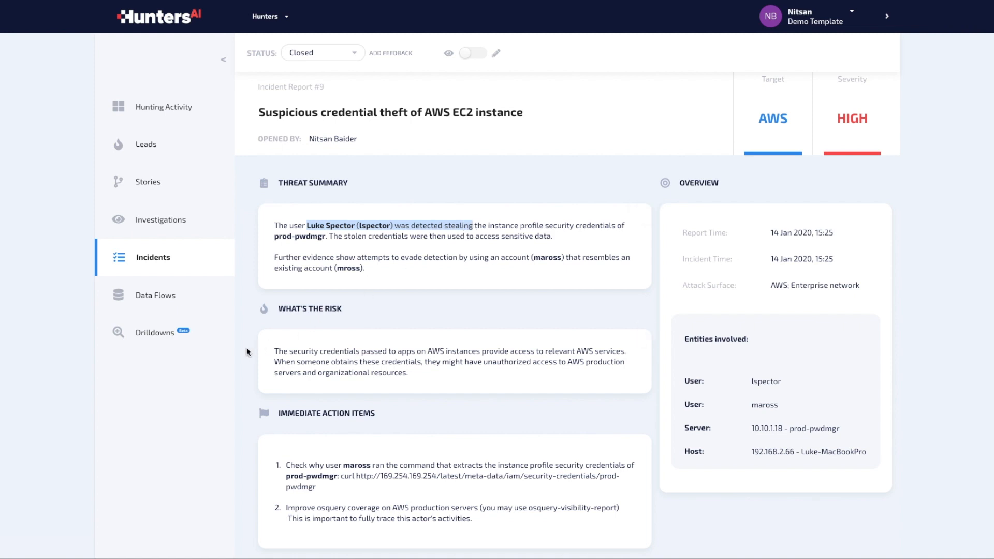
{"action": "scroll", "scroll_direction": "down", "scroll_amount": 3}
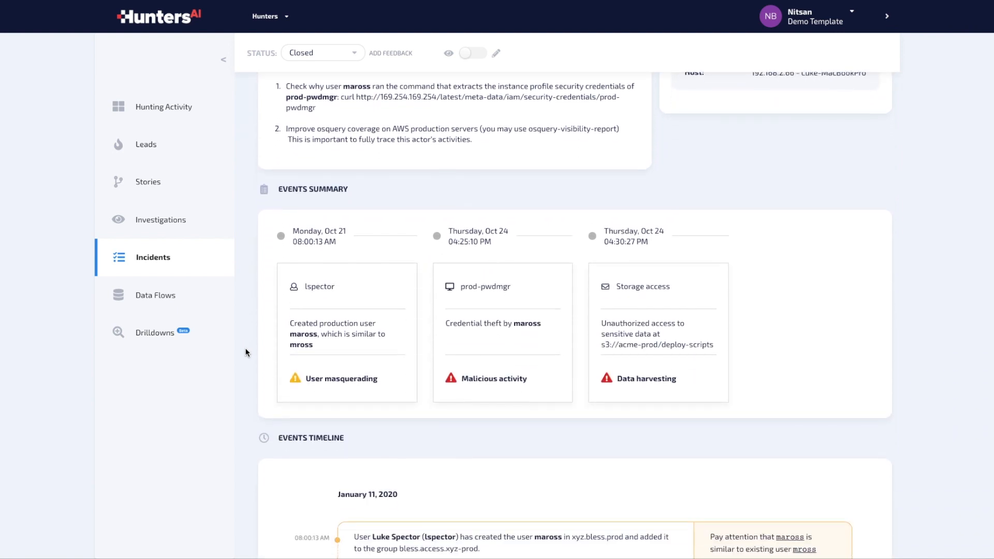
{"action": "scroll", "scroll_direction": "down", "scroll_amount": 3}
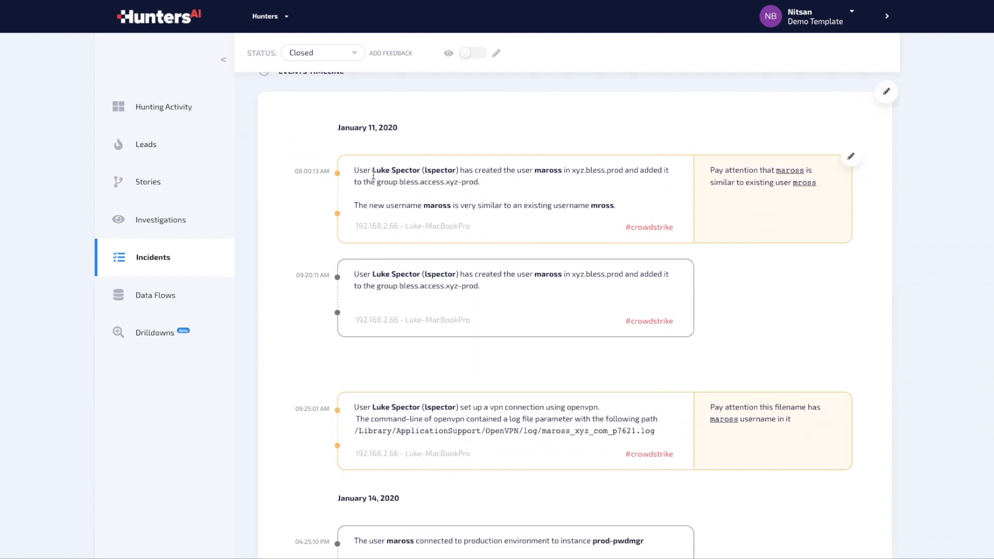
{"action": "left_click_drag", "start_coordinate": [373, 170], "coordinate": [566, 170]}
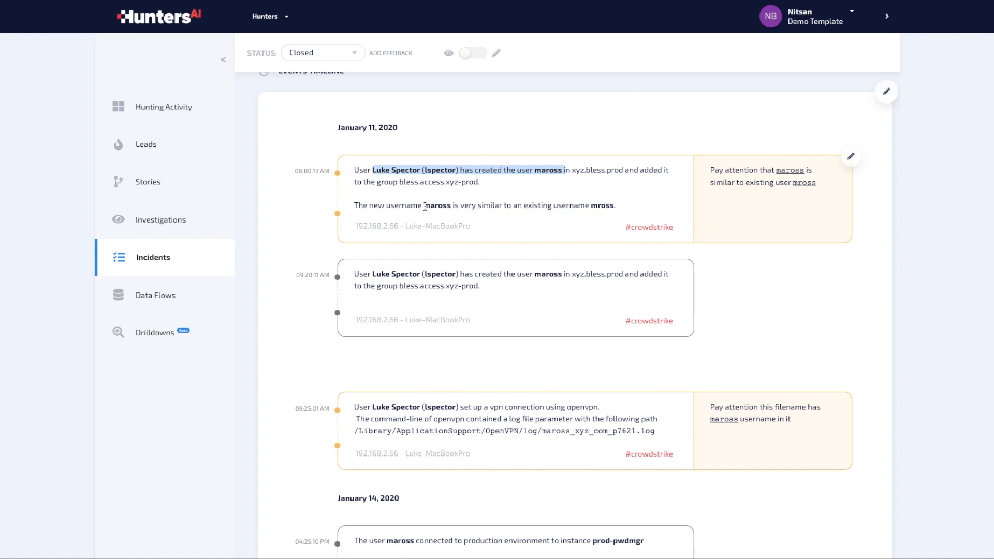
{"action": "double_click", "coordinate": [438, 205]}
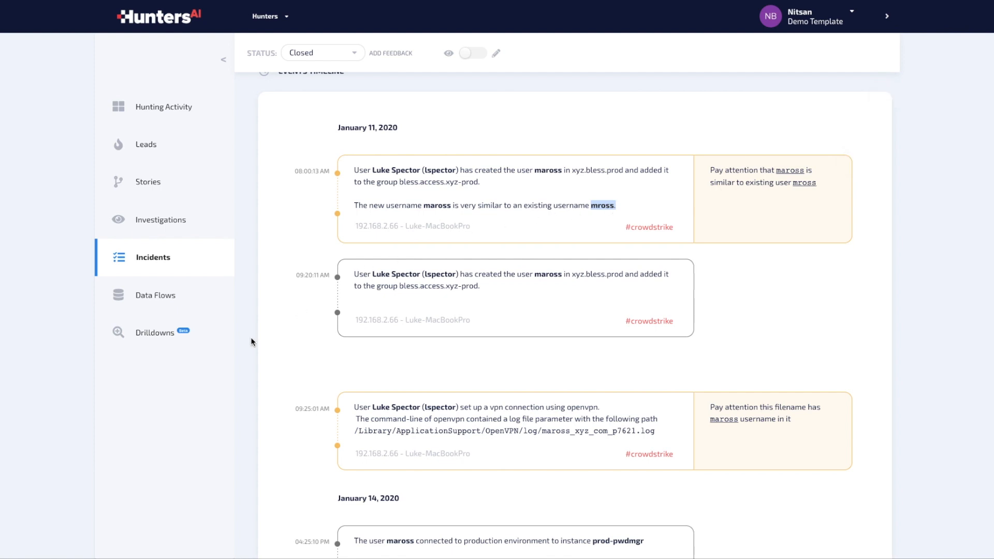
{"action": "scroll", "scroll_direction": "down", "scroll_amount": 3}
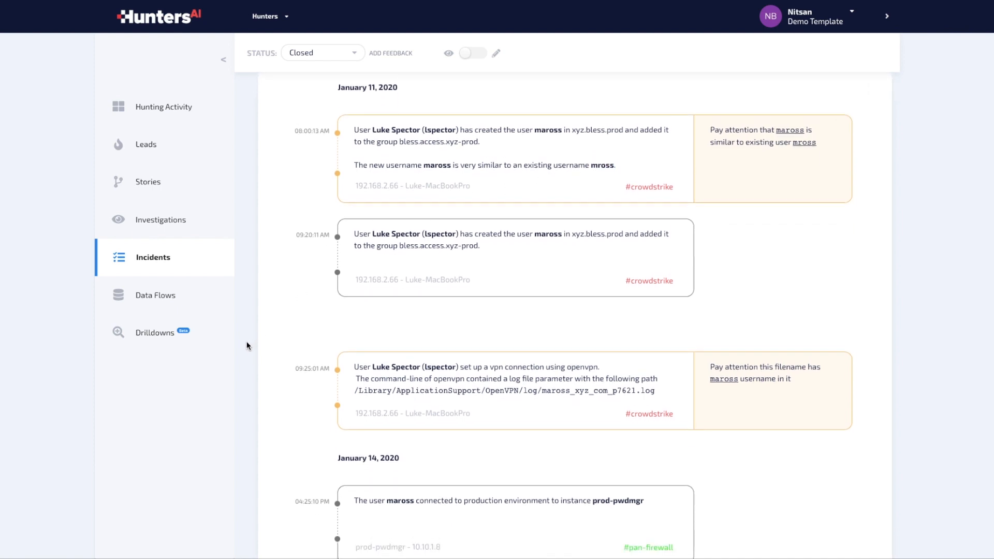
{"action": "scroll", "scroll_direction": "down", "scroll_amount": 3}
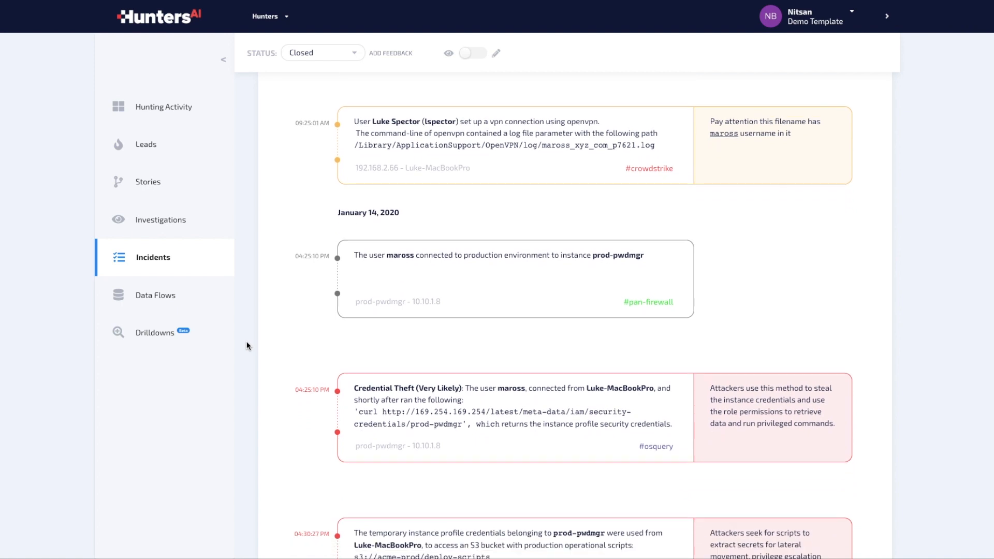
{"action": "scroll", "scroll_direction": "down", "scroll_amount": 3}
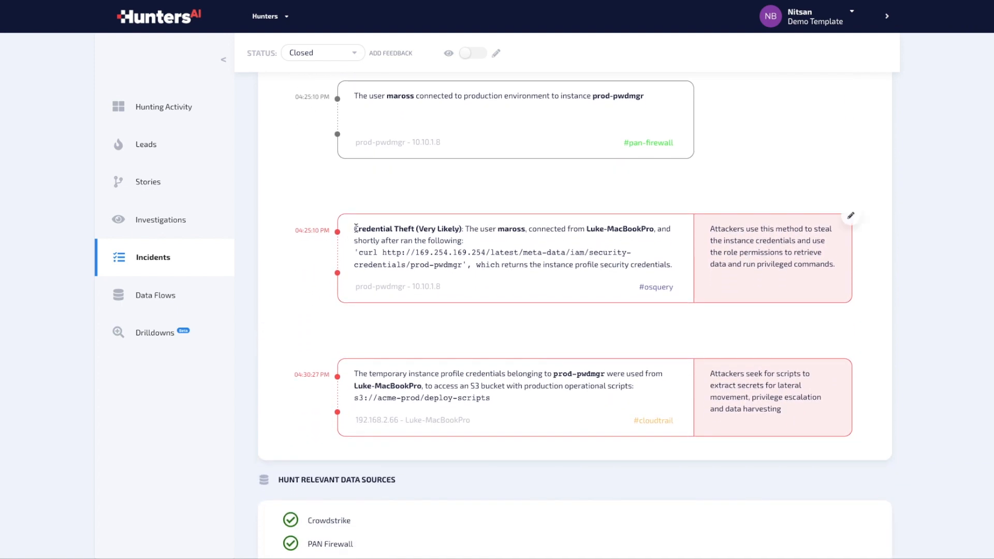
{"action": "double_click", "coordinate": [407, 228]}
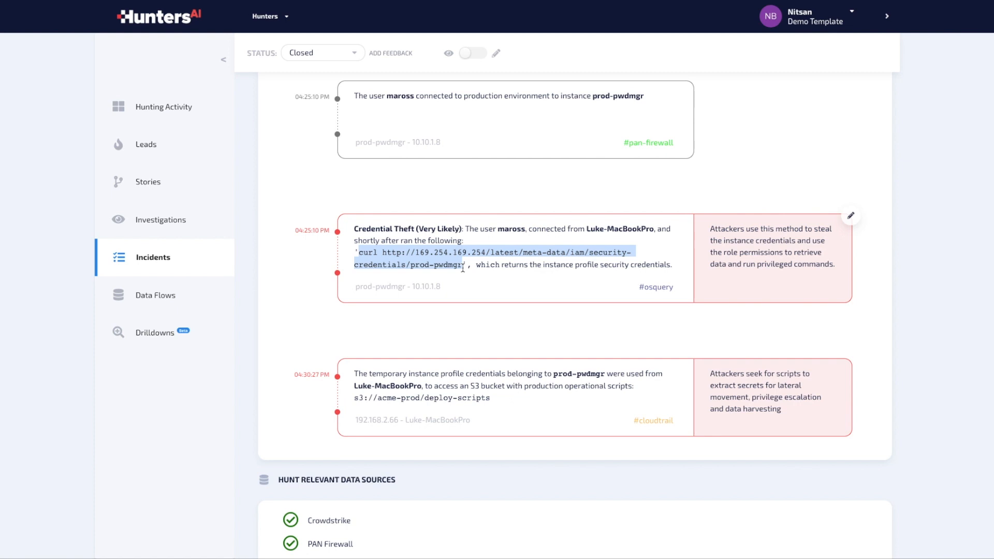
{"action": "mouse_move", "coordinate": [258, 380]}
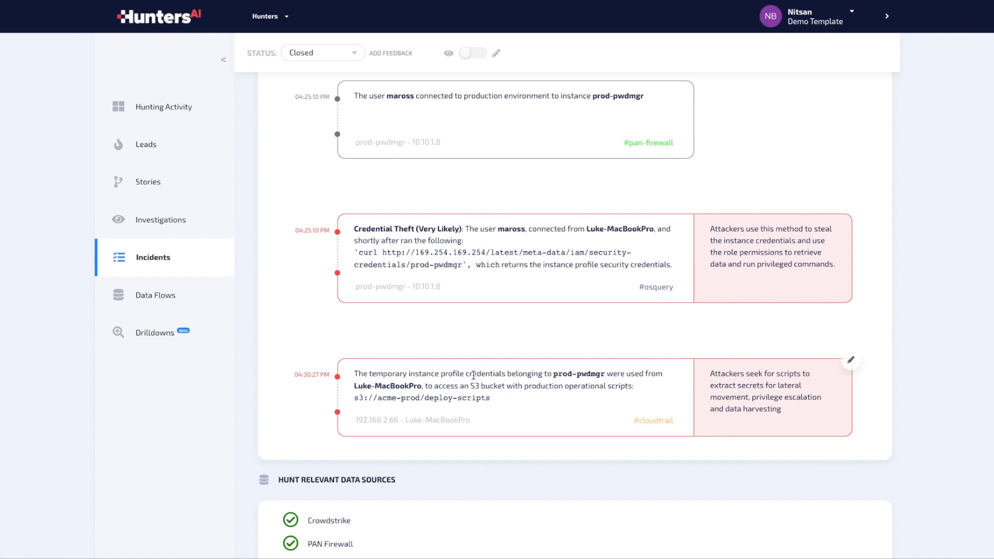
{"action": "left_click_drag", "start_coordinate": [465, 374], "coordinate": [620, 373]}
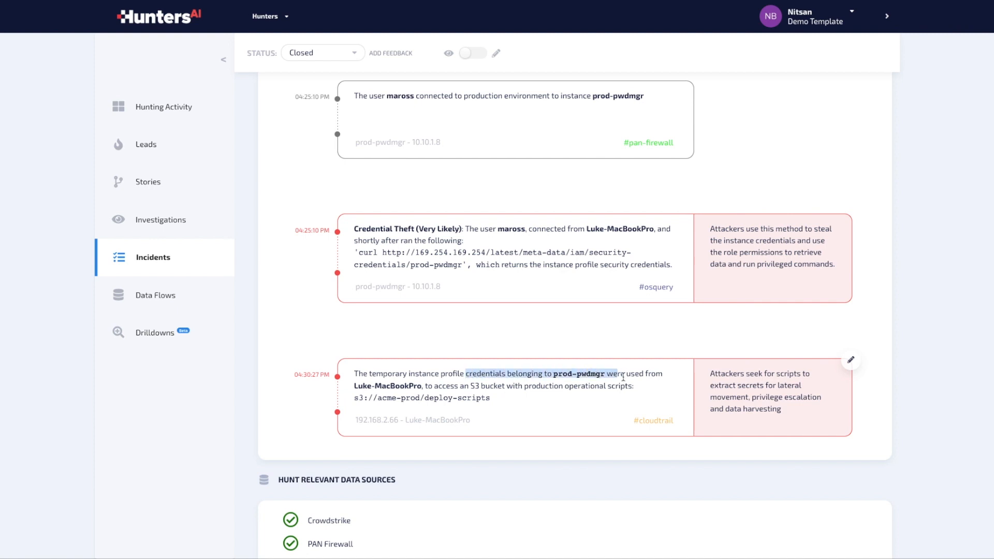